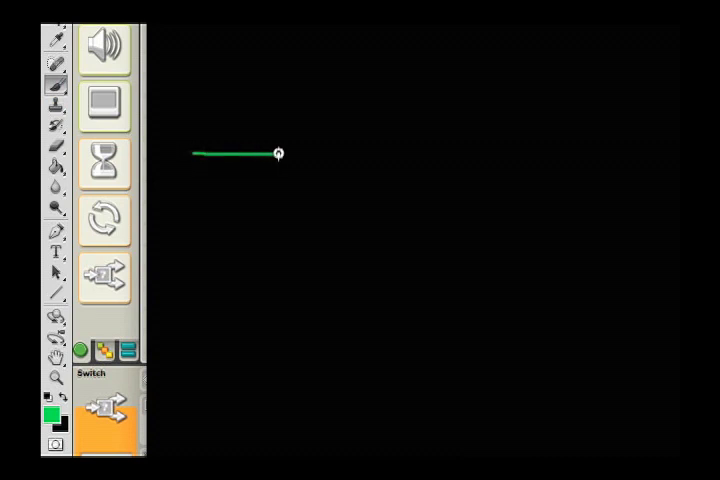
# Sketch a green horizontal line splitting into upper and lower branches
pyautogui.moveTo(278, 153); pyautogui.dragTo(349, 151)
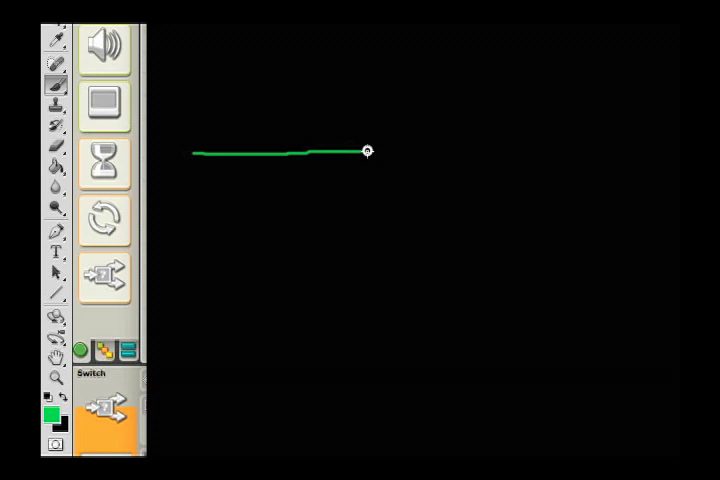
pyautogui.moveTo(367, 151); pyautogui.dragTo(456, 89)
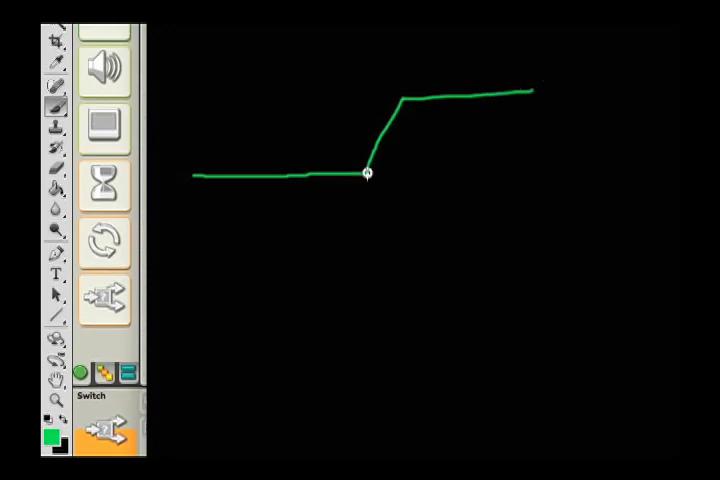
pyautogui.moveTo(367, 175); pyautogui.dragTo(480, 232)
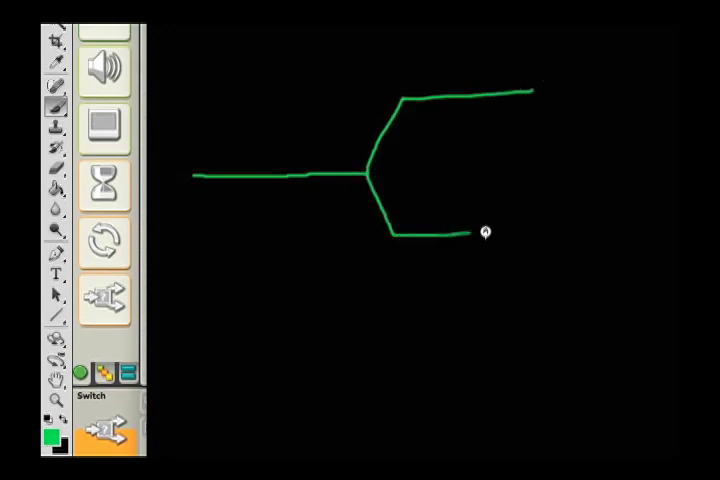
pyautogui.moveTo(475, 232); pyautogui.dragTo(545, 232)
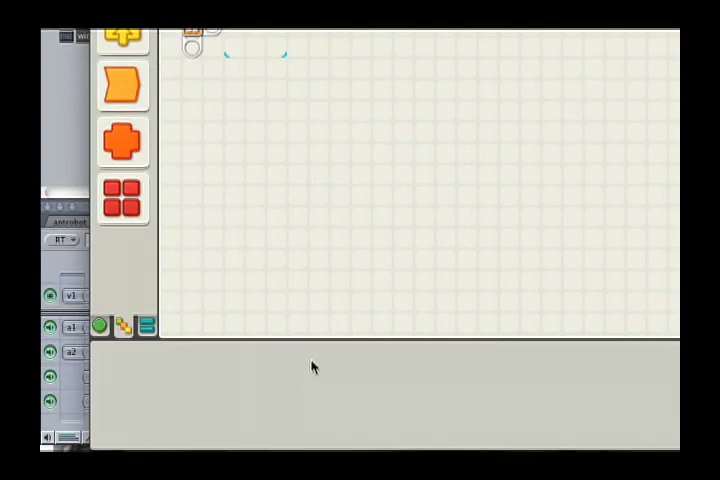
# Place a Switch block on the sequence beam after the start point
pyautogui.click(123, 88)
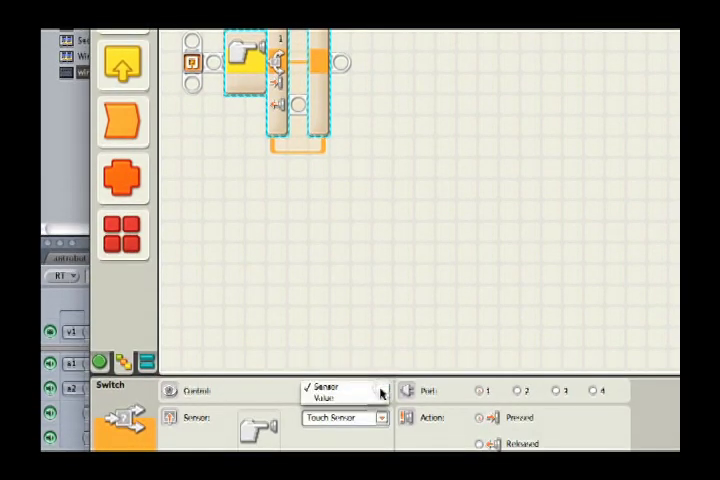
# Choose Ultrasonic Sensor in the Switch block's Sensor dropdown
pyautogui.click(316, 388)
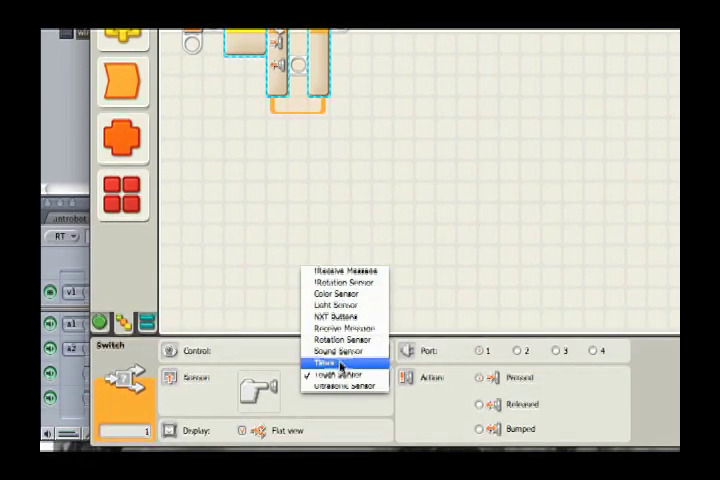
pyautogui.moveTo(340, 381)
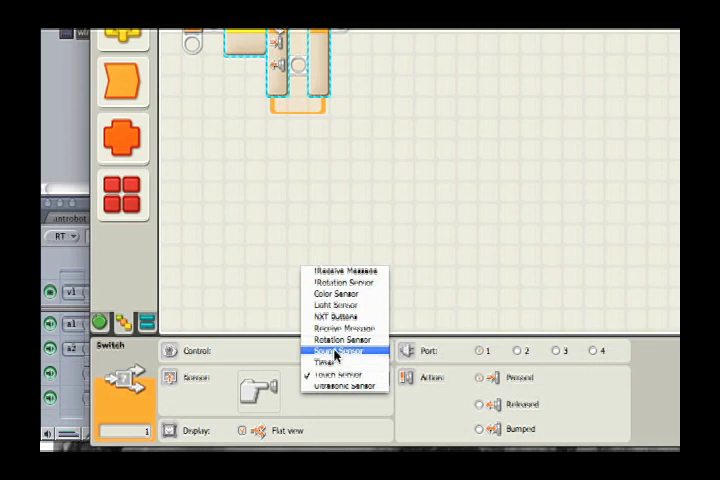
pyautogui.moveTo(338, 325)
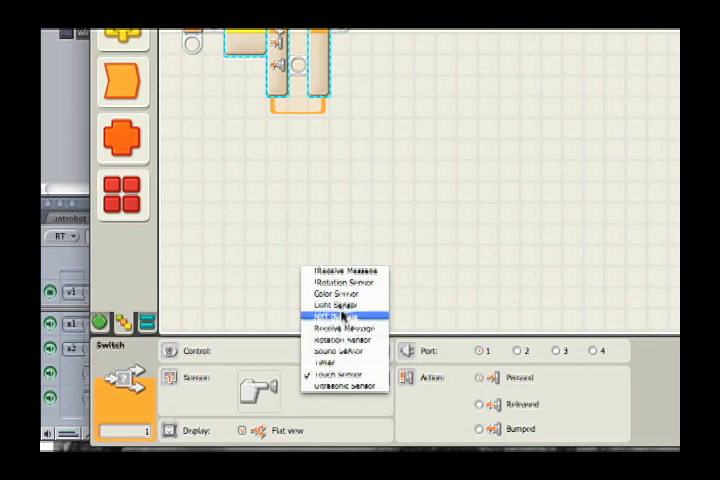
pyautogui.moveTo(340, 310)
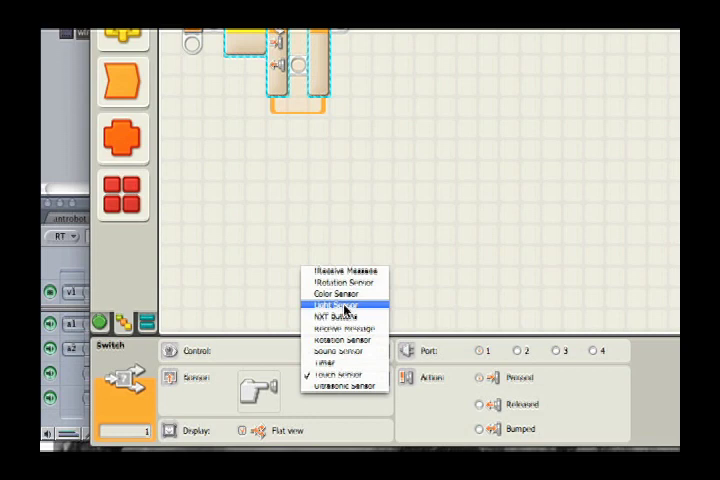
pyautogui.click(345, 385)
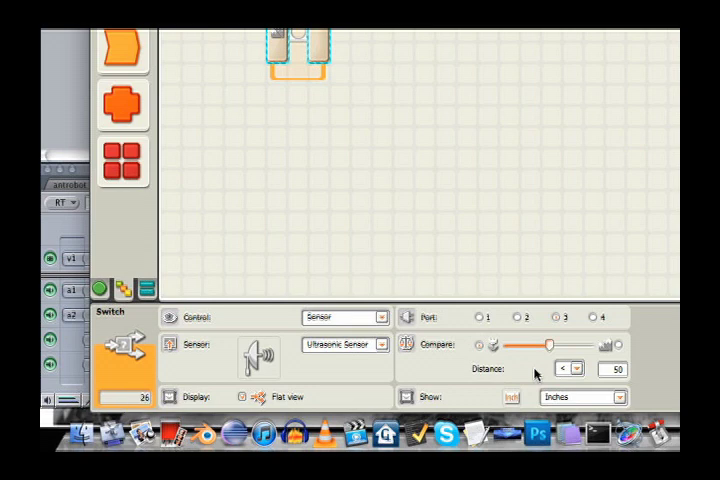
# Lower the Switch's ultrasonic distance threshold from 50 to below 20 inches
pyautogui.moveTo(553, 345); pyautogui.dragTo(548, 345)
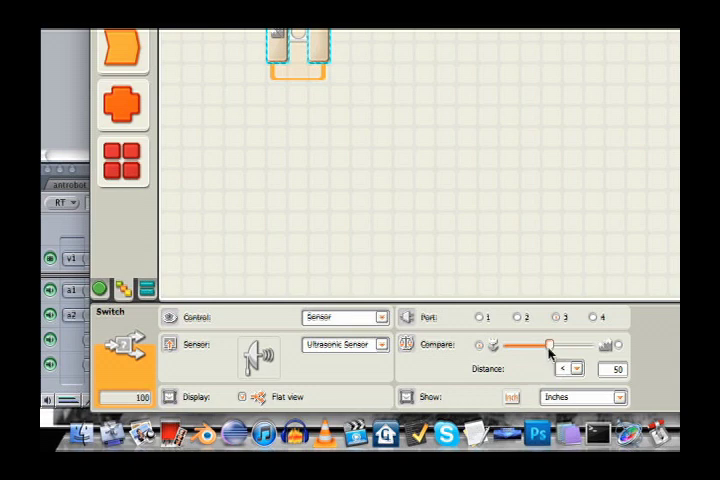
pyautogui.moveTo(548, 344); pyautogui.dragTo(543, 344)
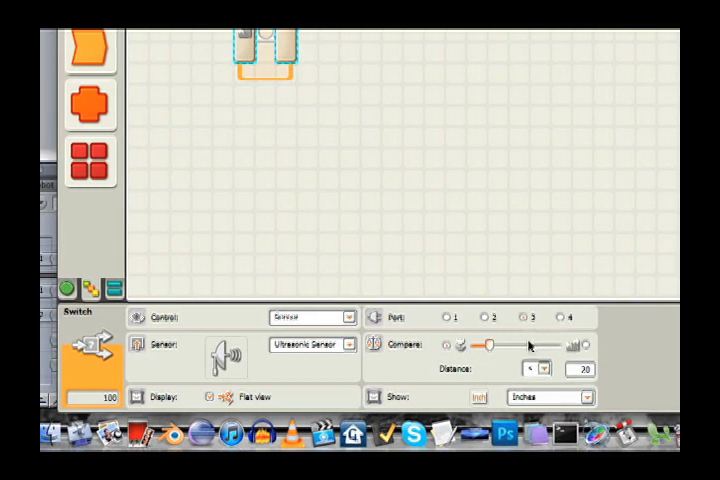
pyautogui.moveTo(525, 345); pyautogui.dragTo(488, 345)
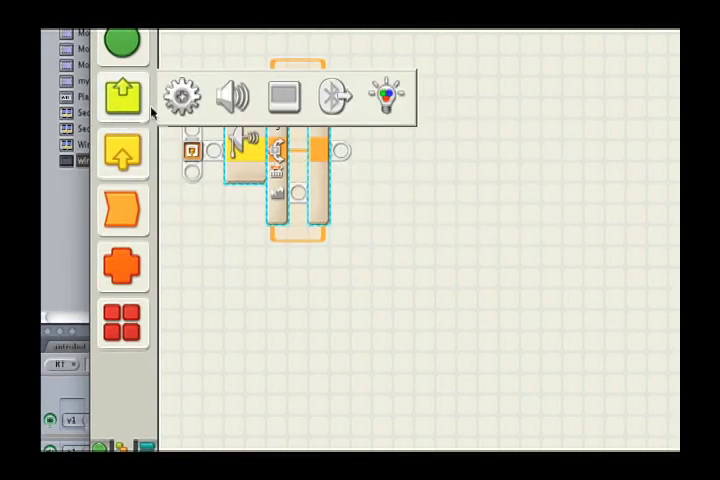
# Add a Sound block to the Switch's upper branch and set its Action to Tone
pyautogui.click(122, 153)
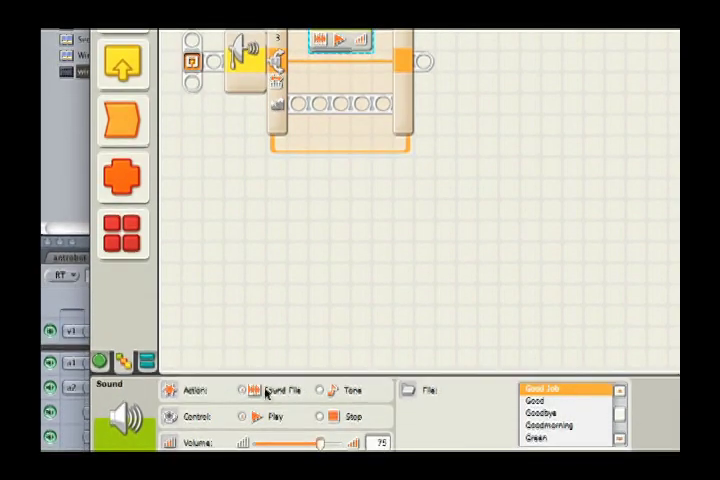
pyautogui.click(326, 386)
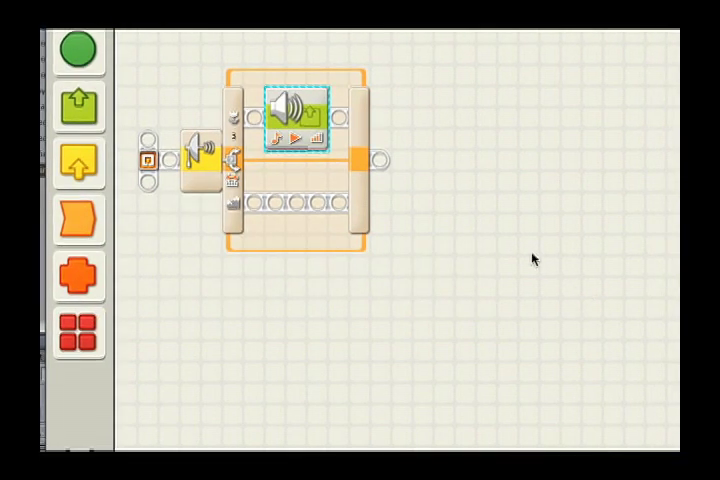
pyautogui.moveTo(460, 138)
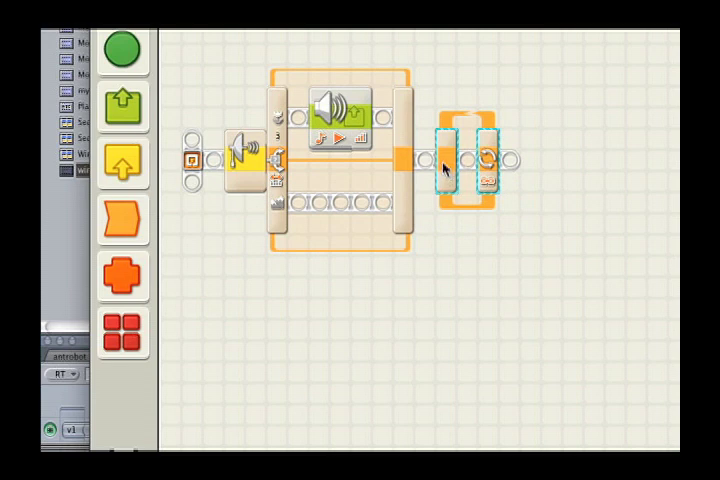
pyautogui.moveTo(230, 100)
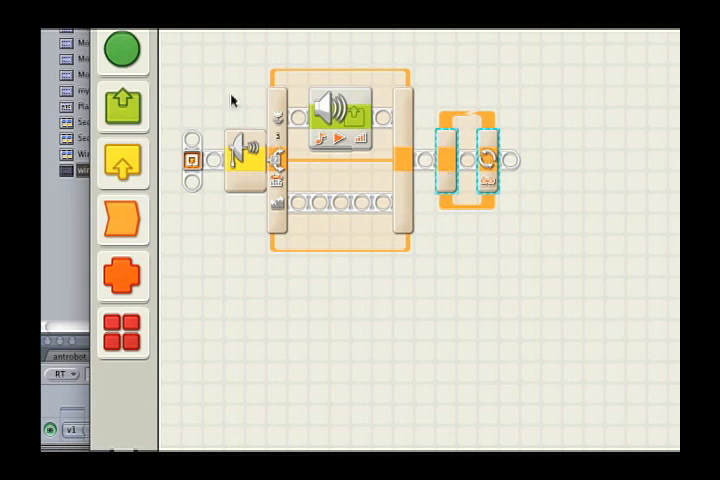